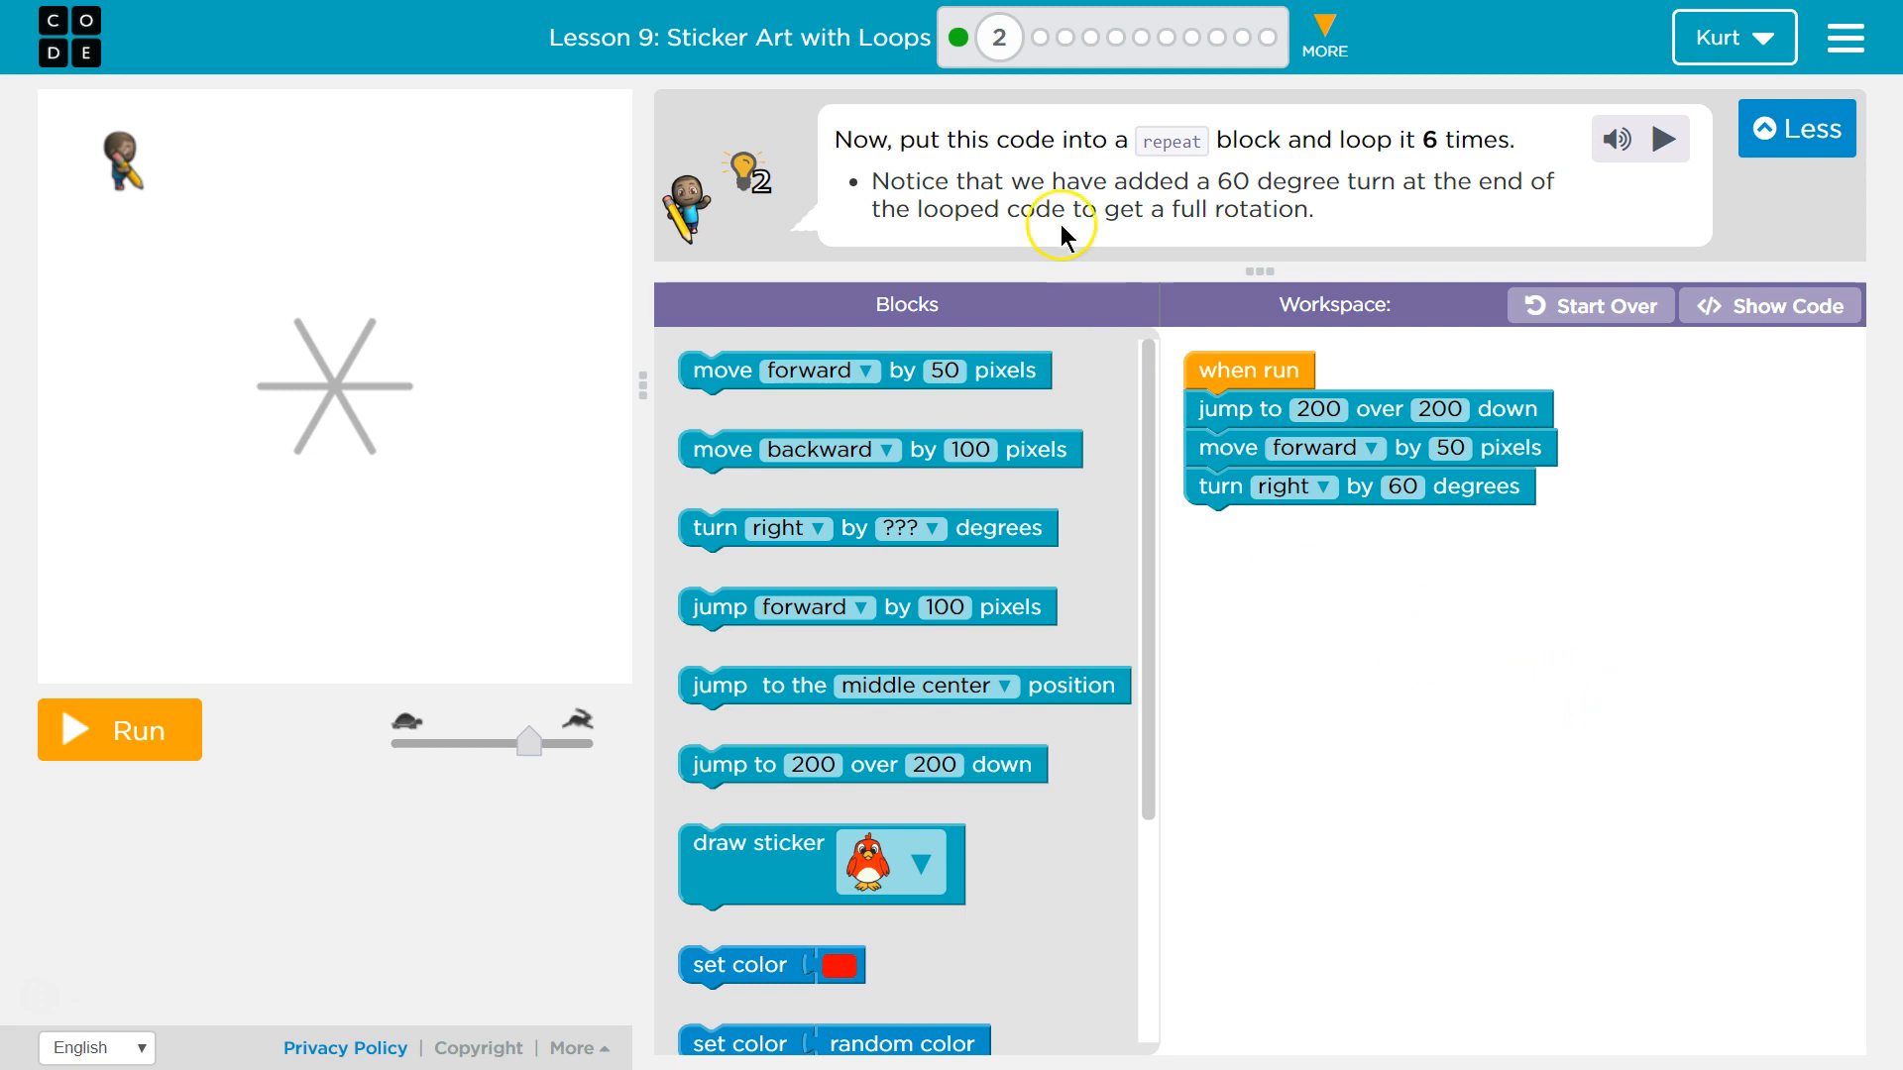
mouse_move(1136, 182)
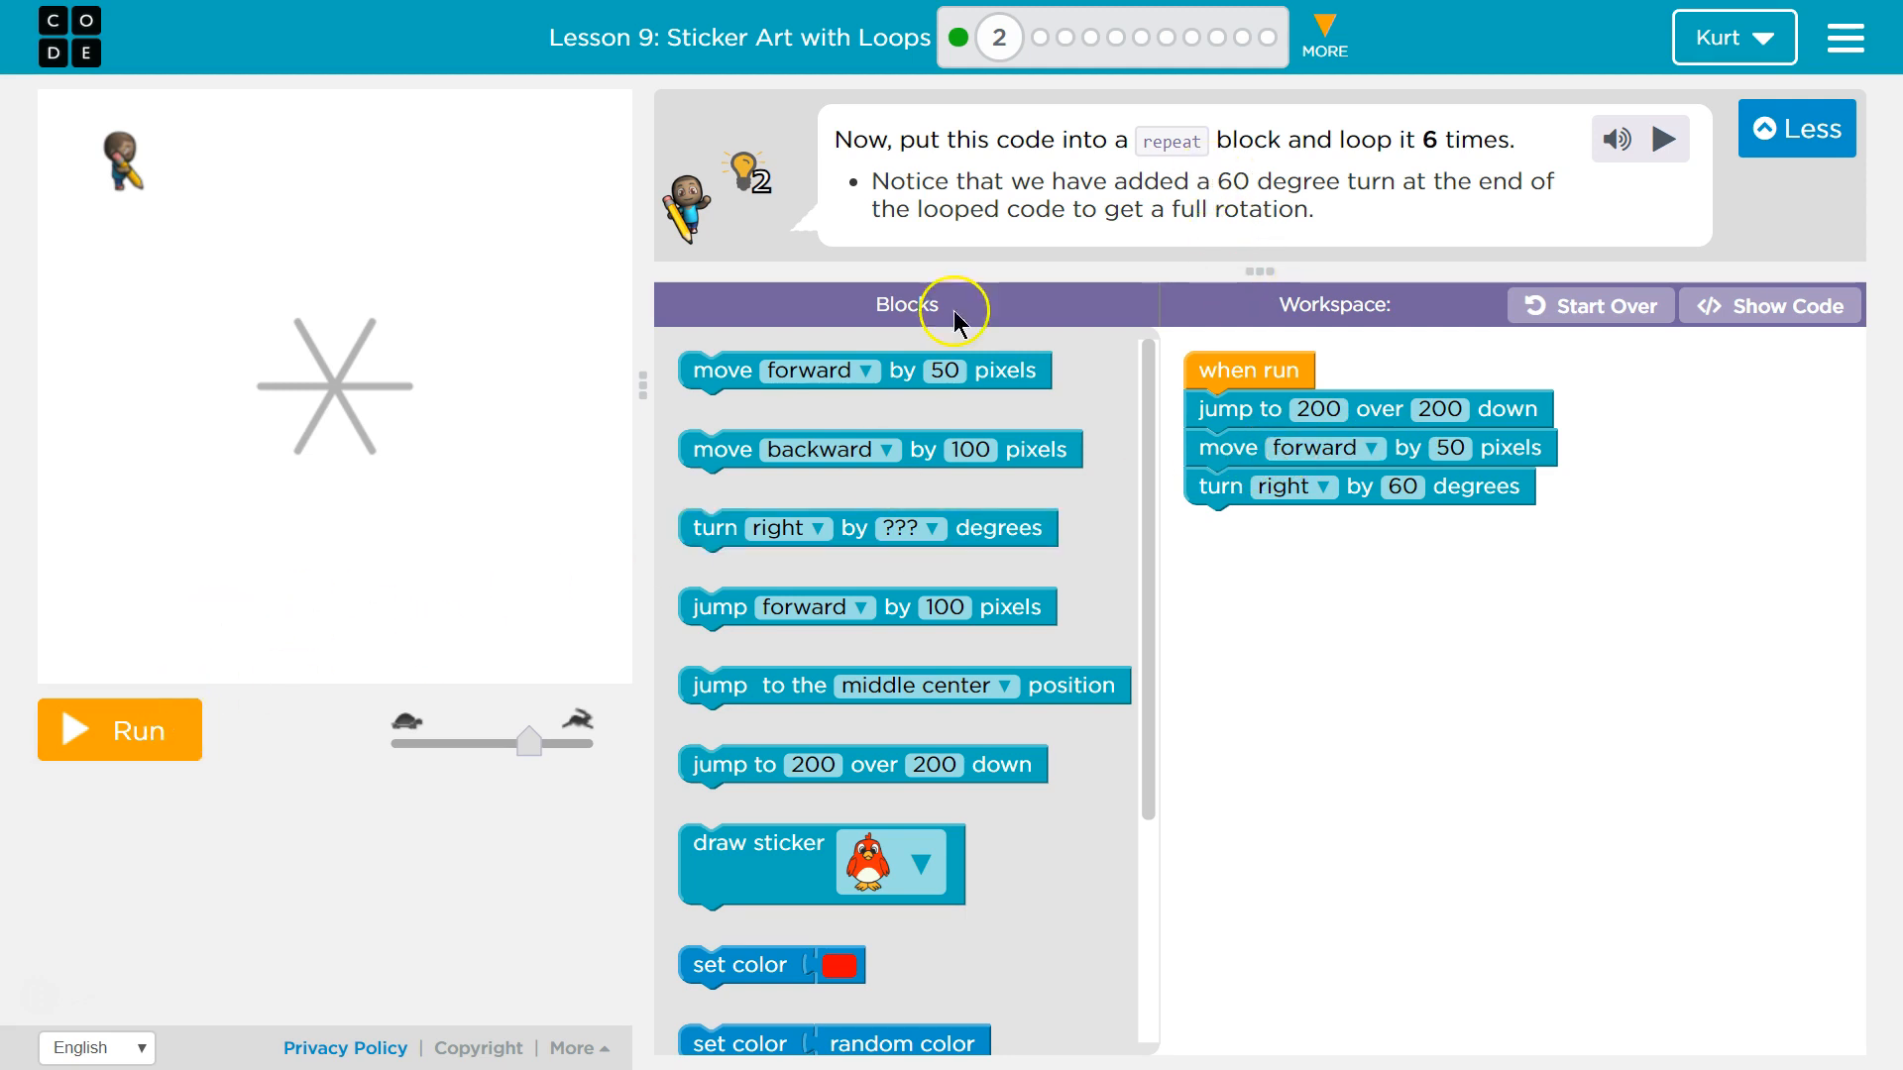
- Run the starter program, which draws a single line and shows the keep-coding hint
click(119, 729)
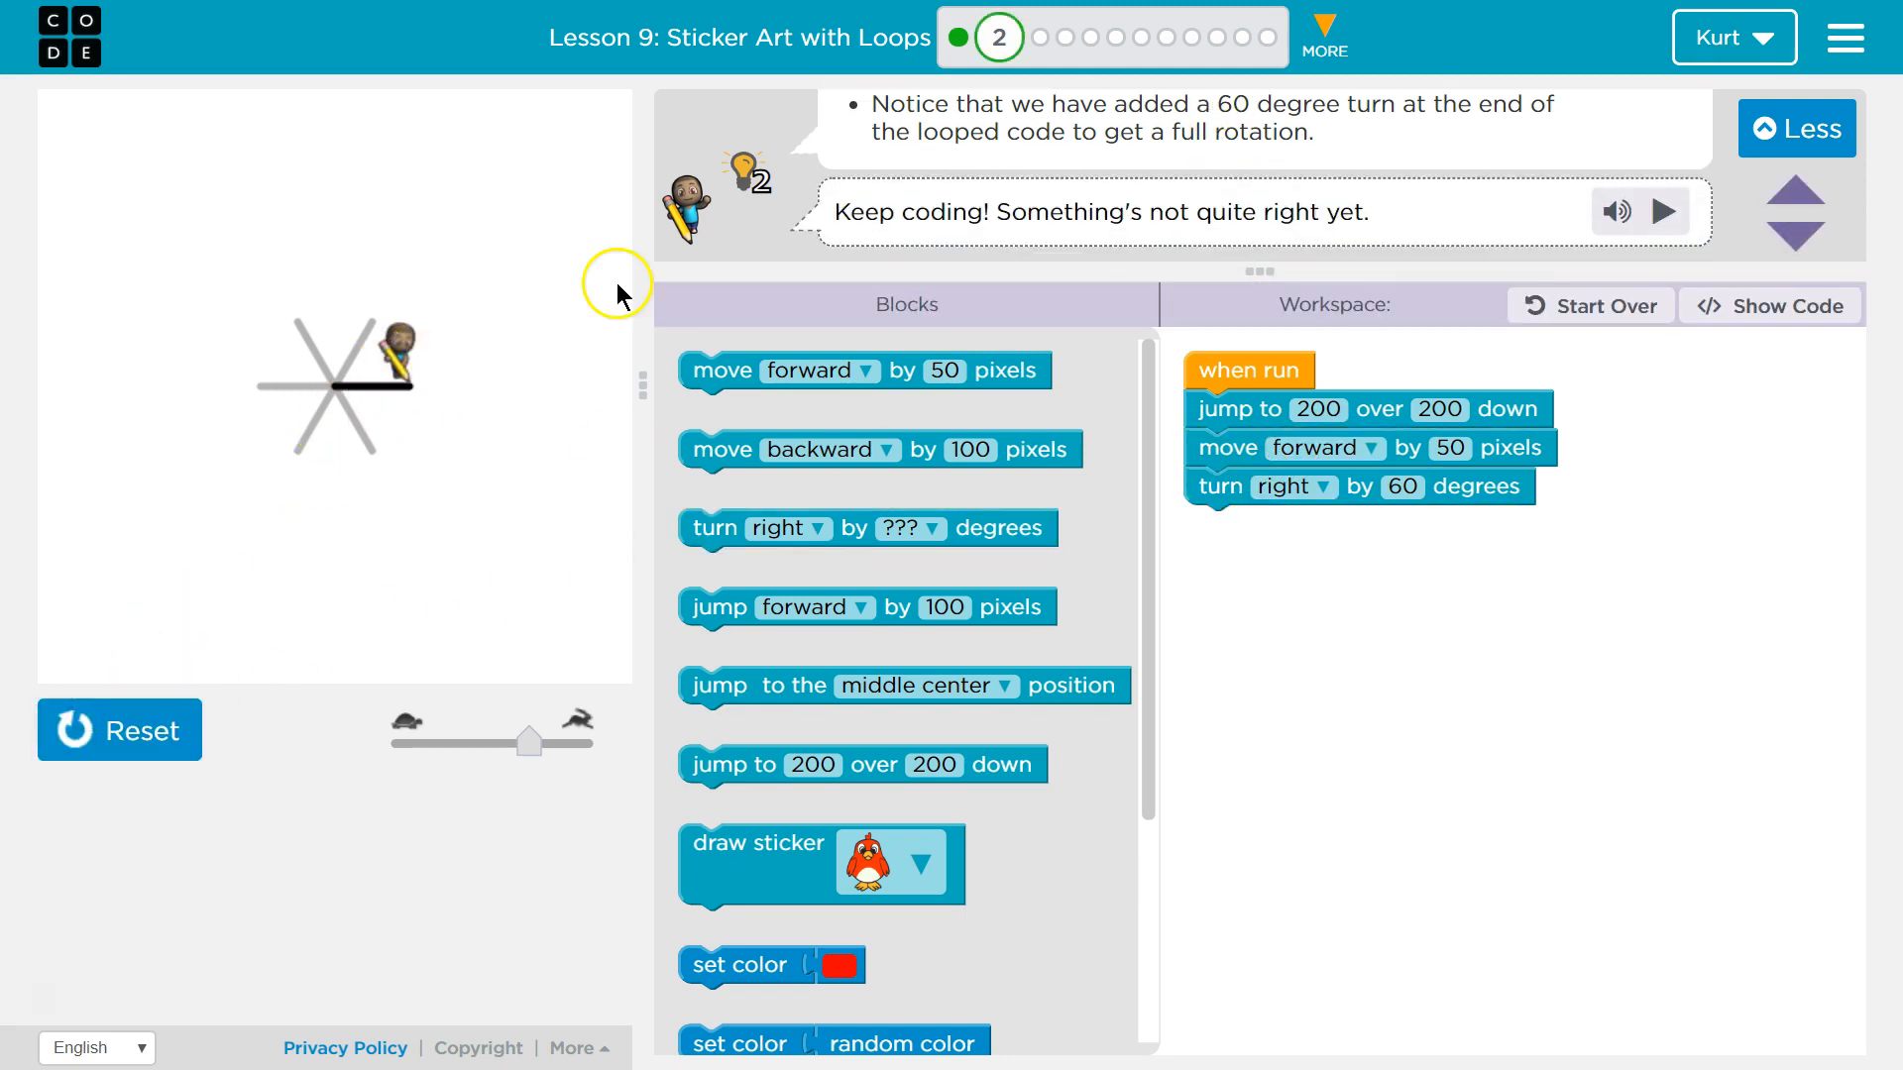
mouse_move(1174, 467)
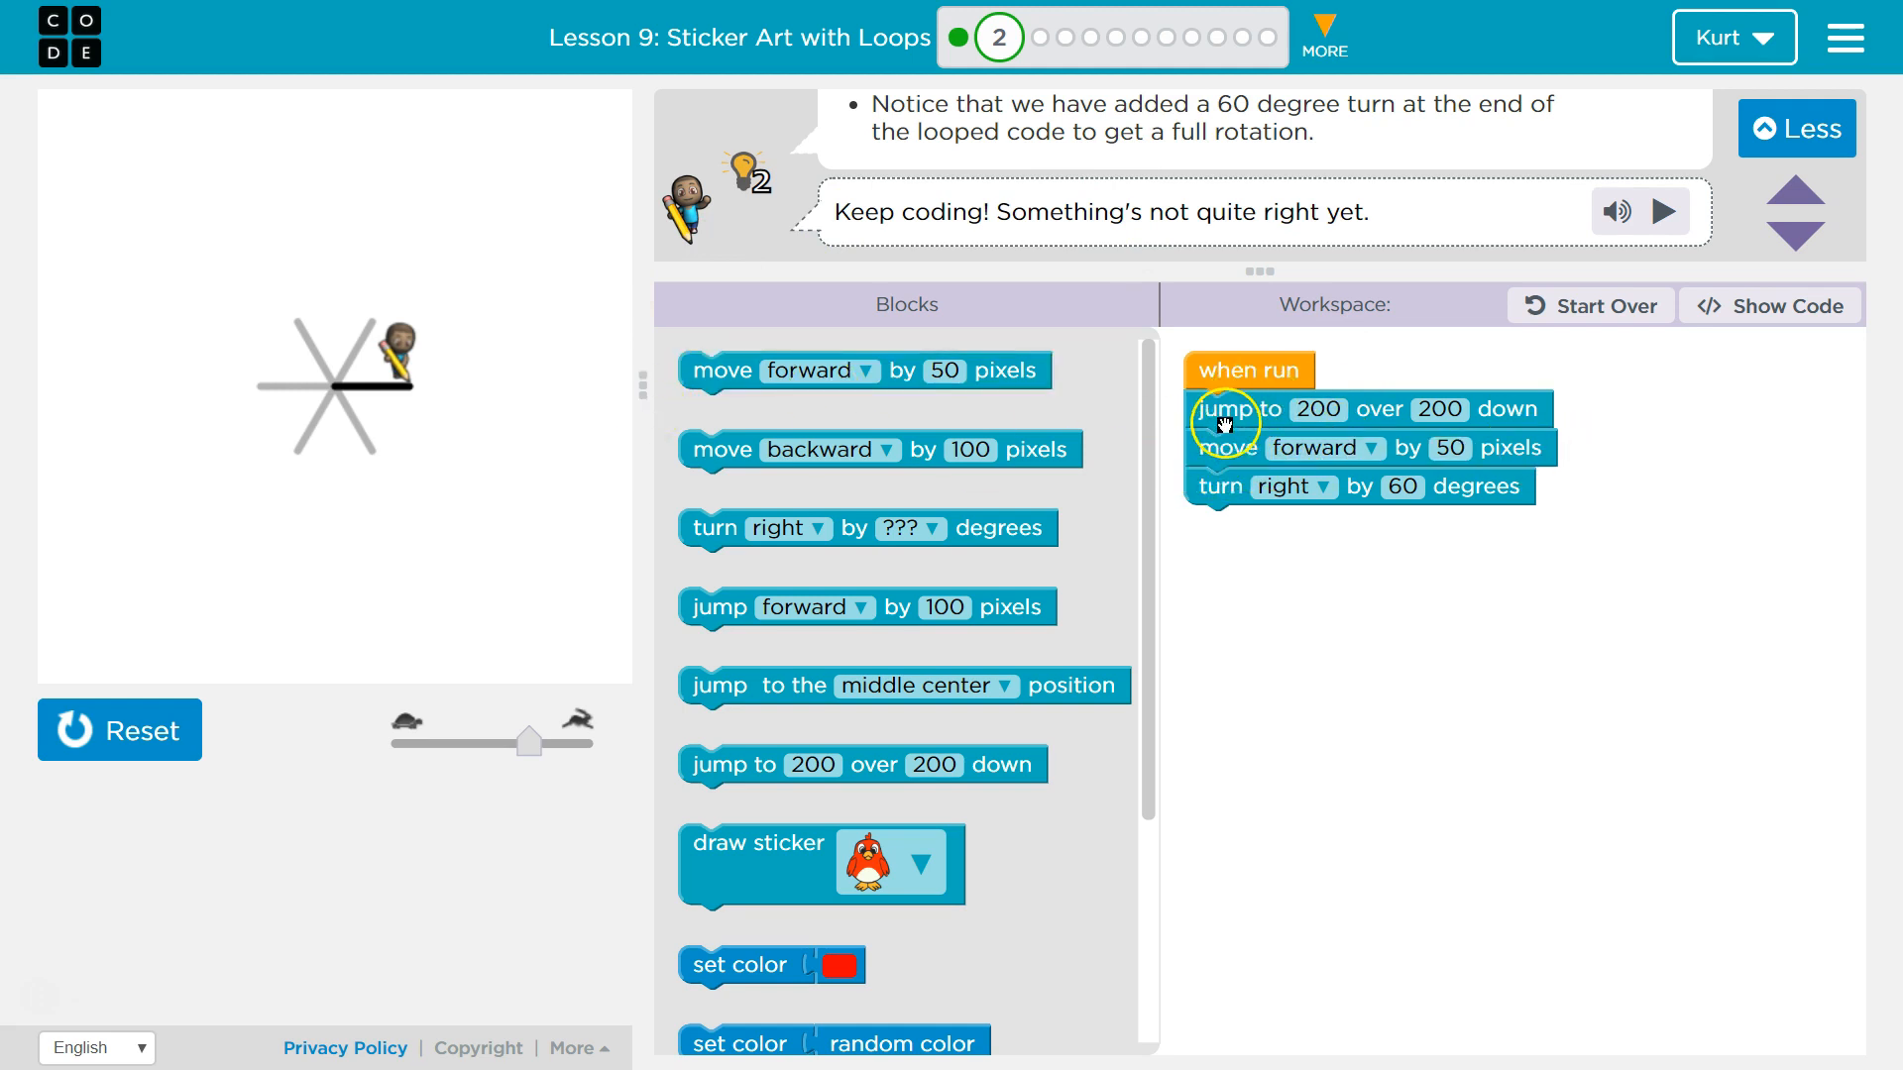
- Wrap the jump, move and turn blocks in a repeat block under when run
click(1451, 448)
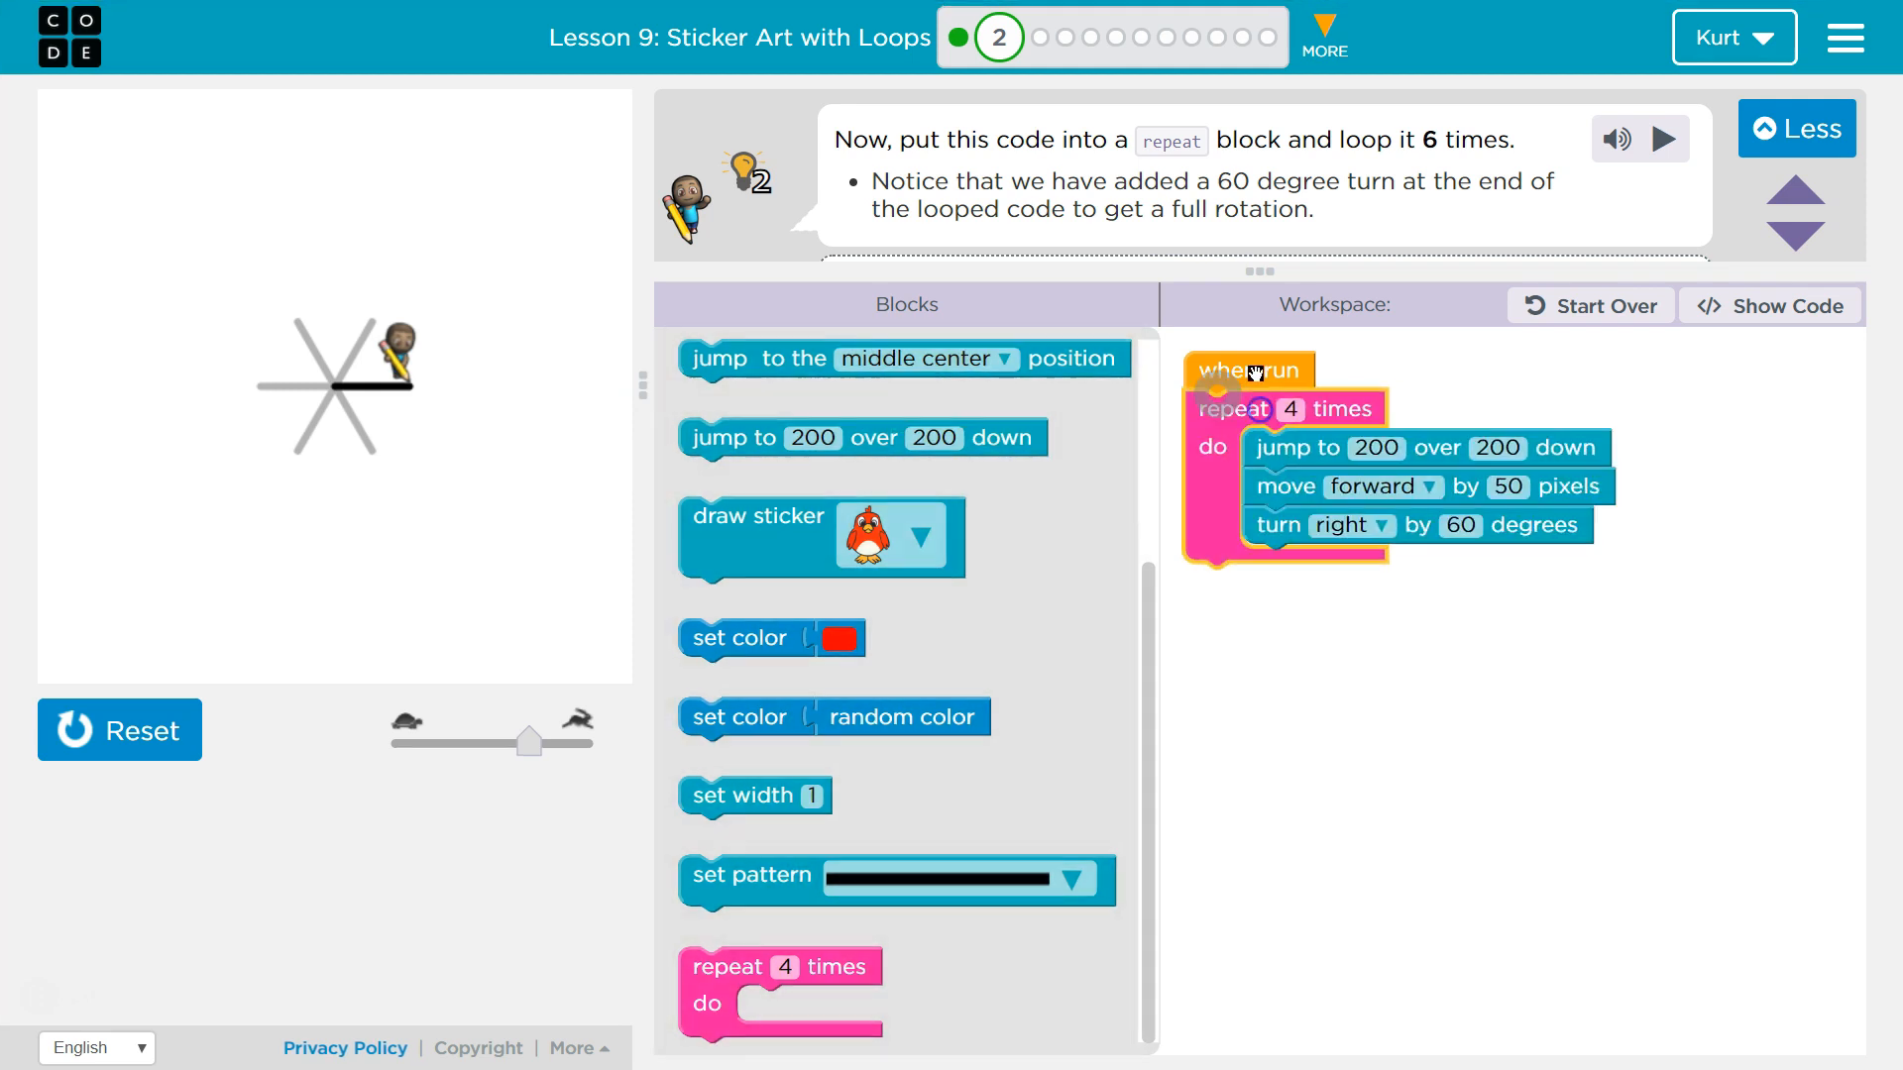
- Change the repeat loop's count from 4 to 6
click(1299, 410)
text(6)
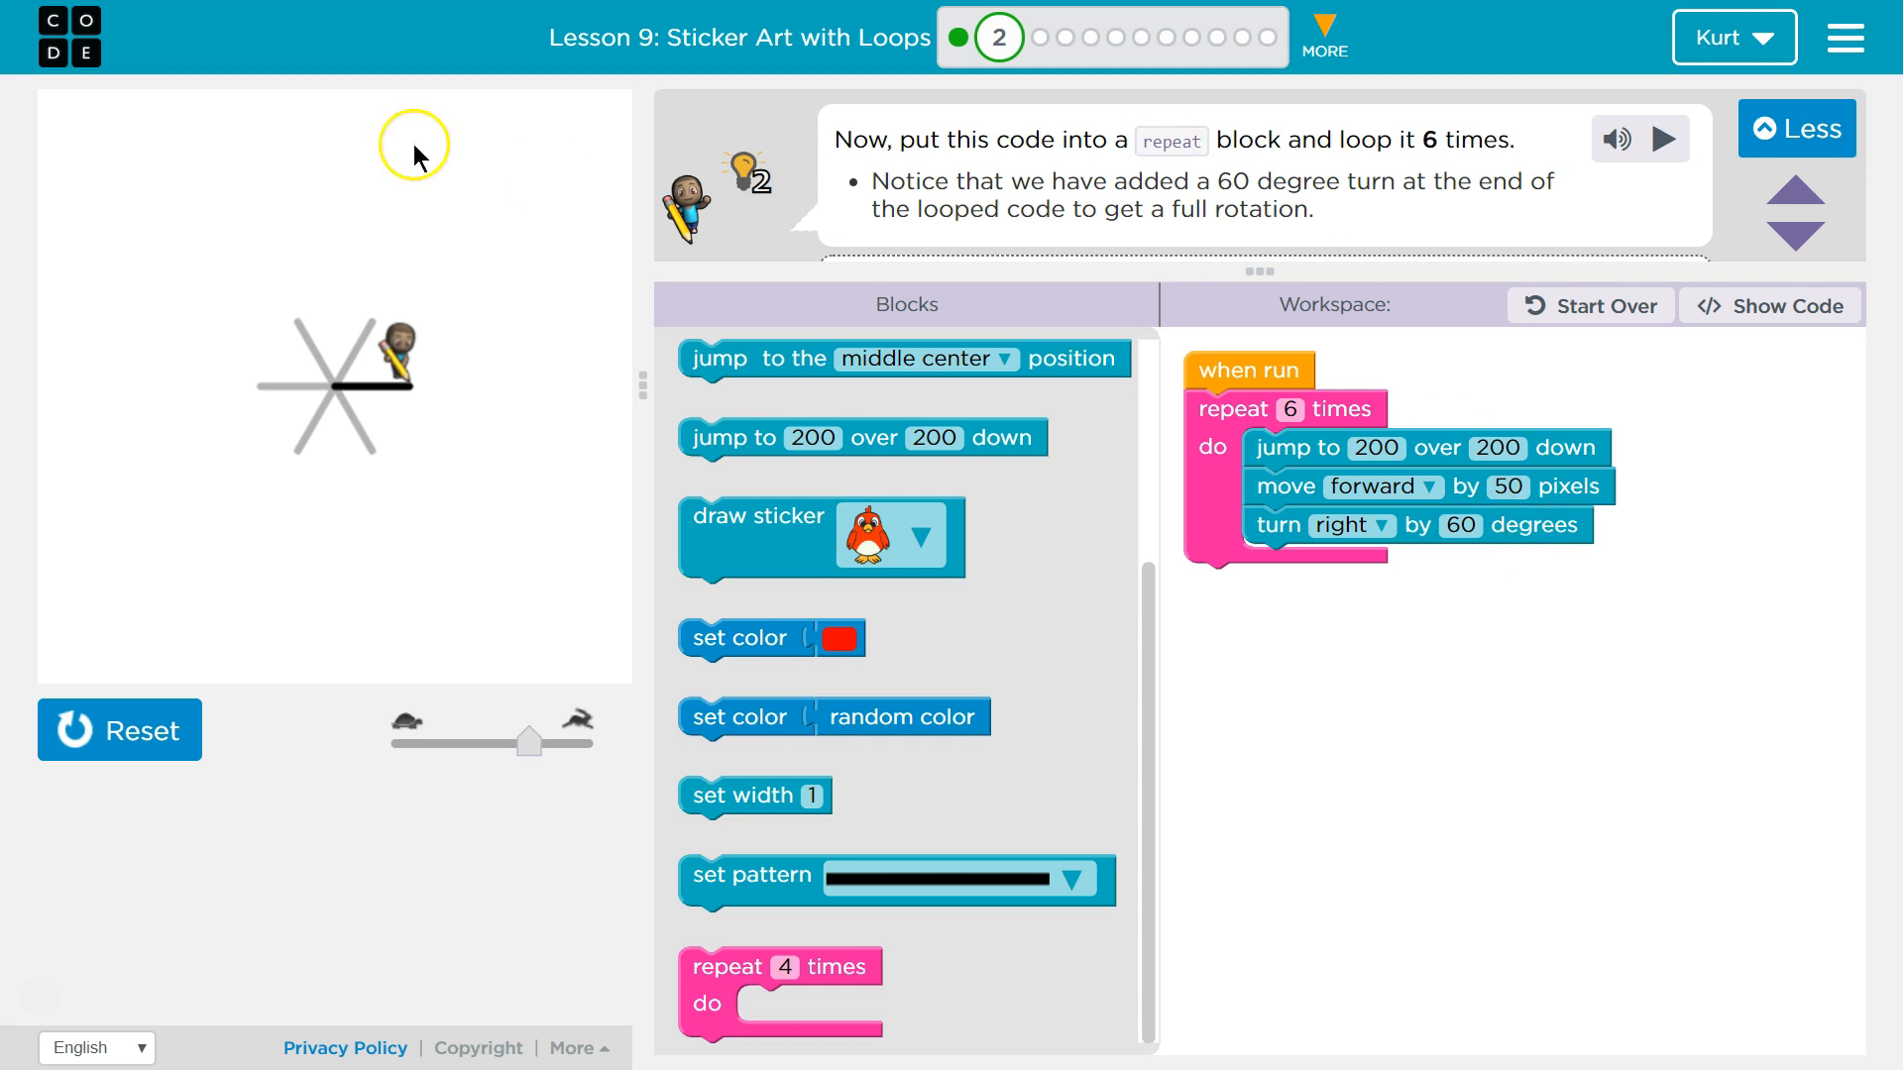
mouse_move(376, 471)
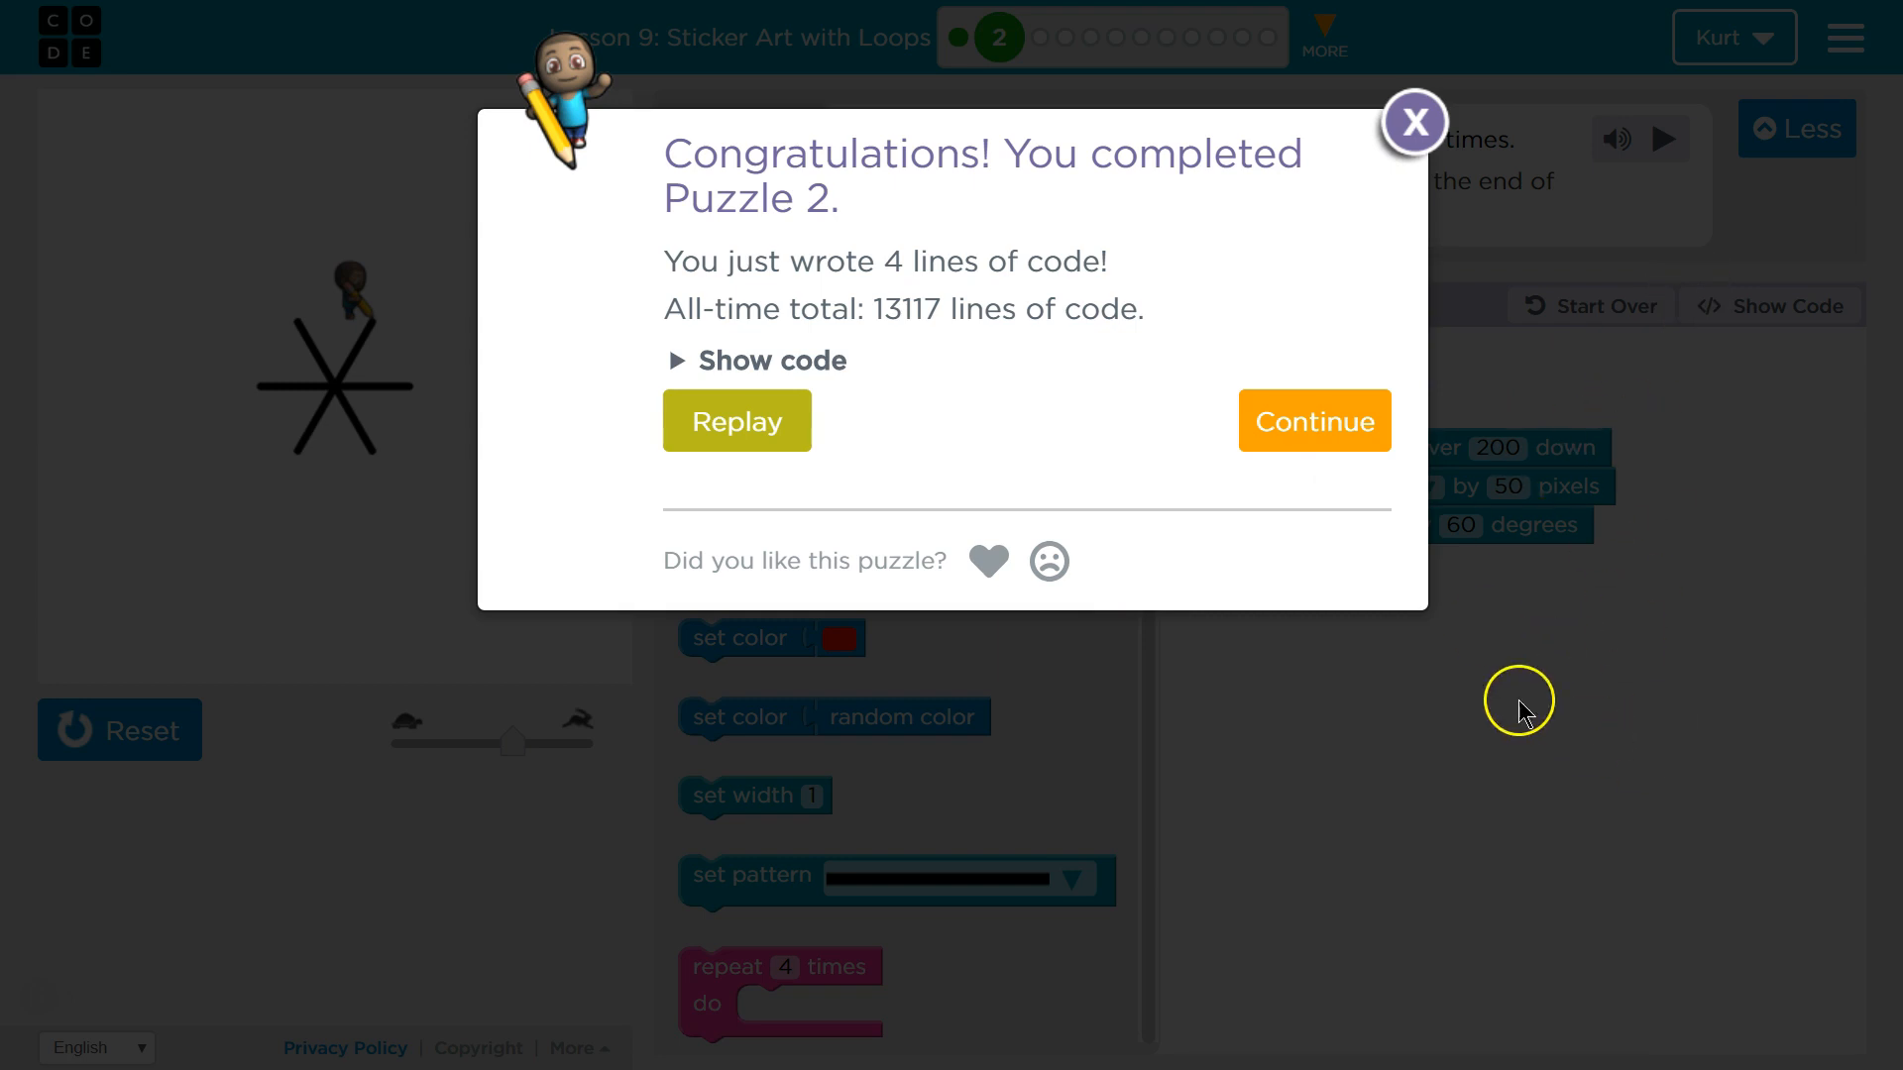
mouse_move(1038, 463)
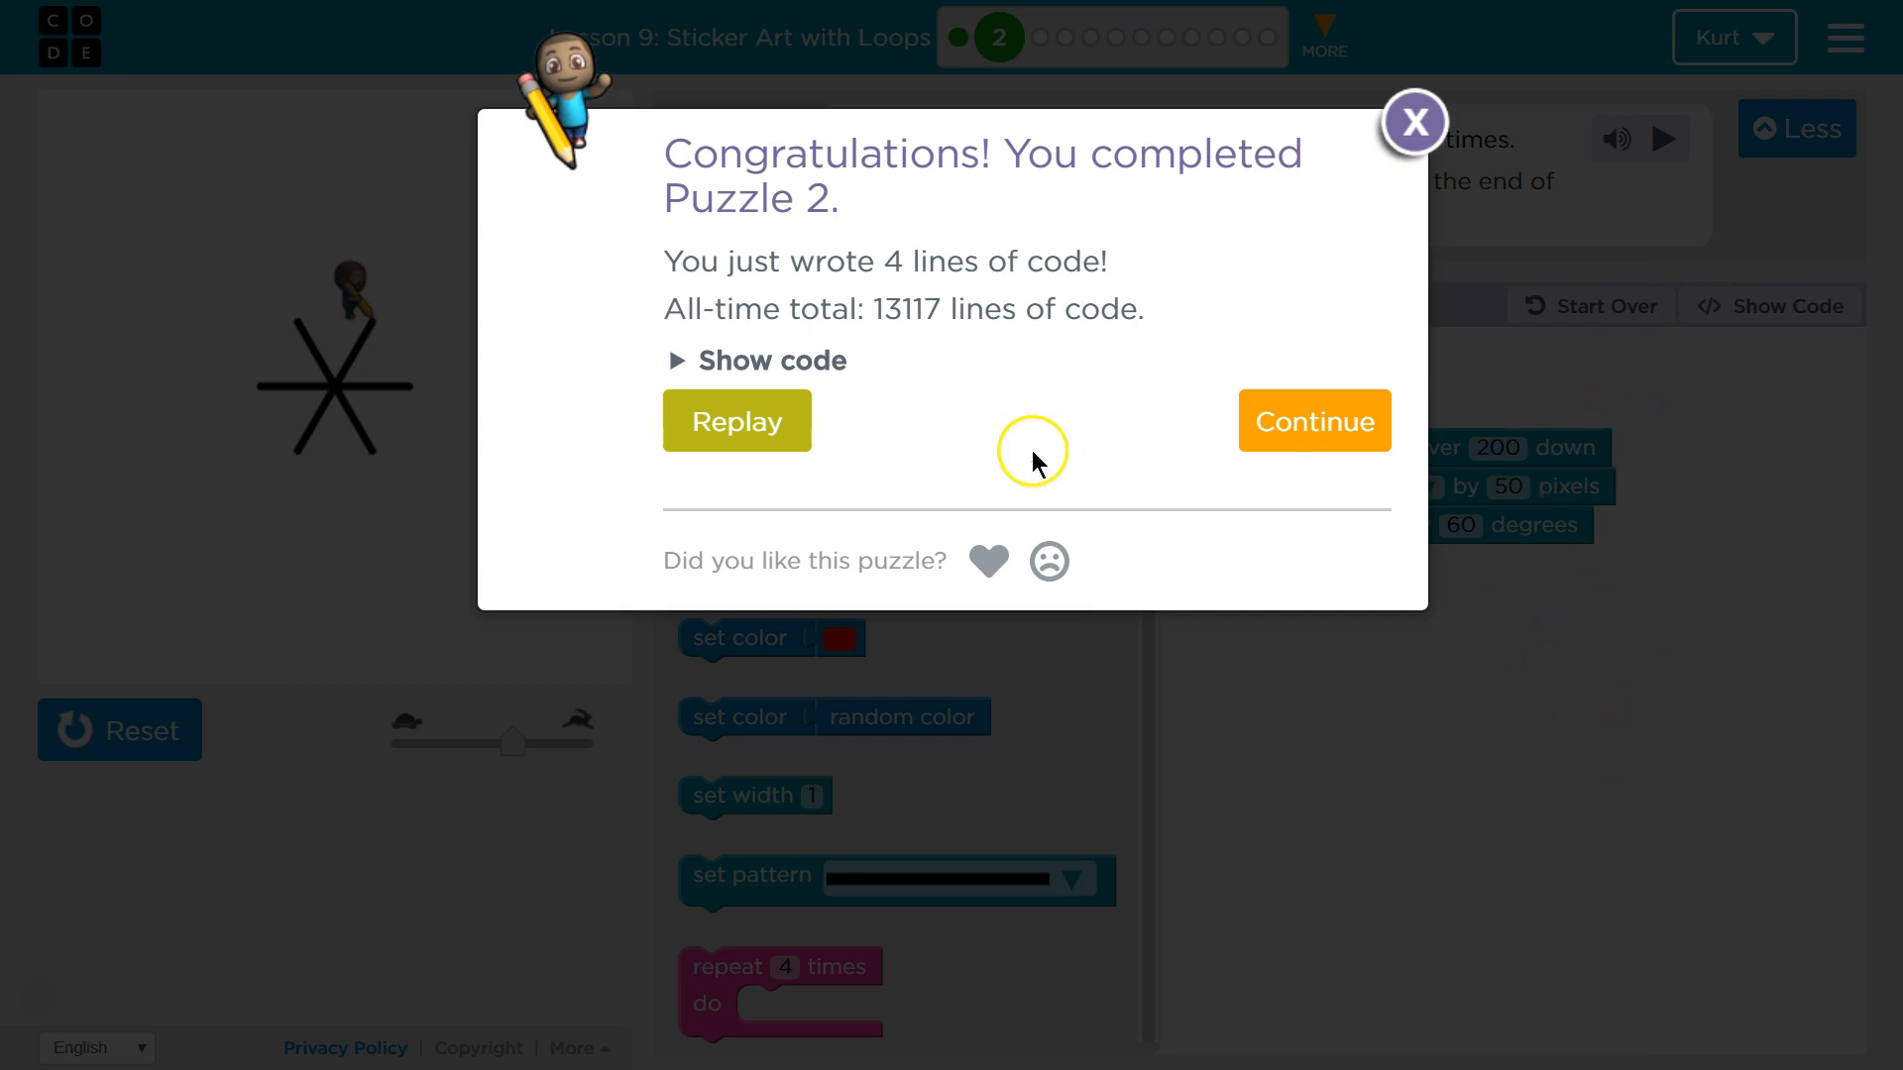